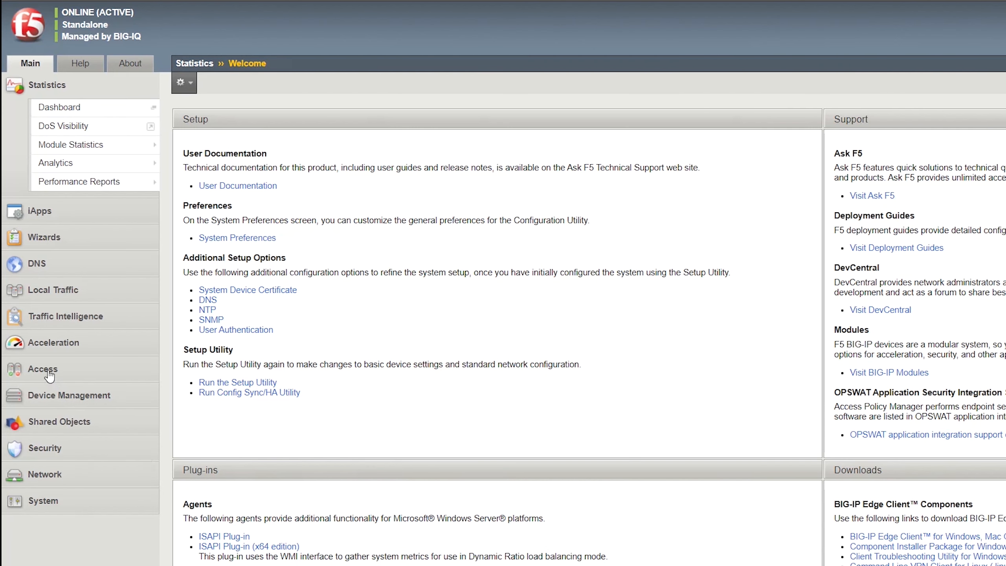
Go to Access > Profiles / Policies > Access Profiles (Per-Session Policies)
{"action": "left_click", "coordinate": [42, 369]}
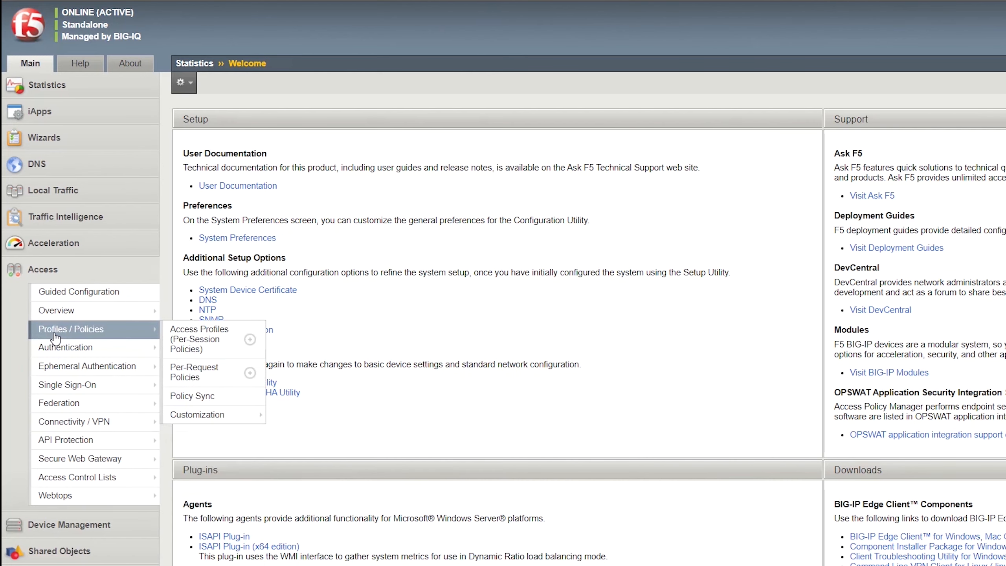
{"action": "left_click", "coordinate": [199, 339]}
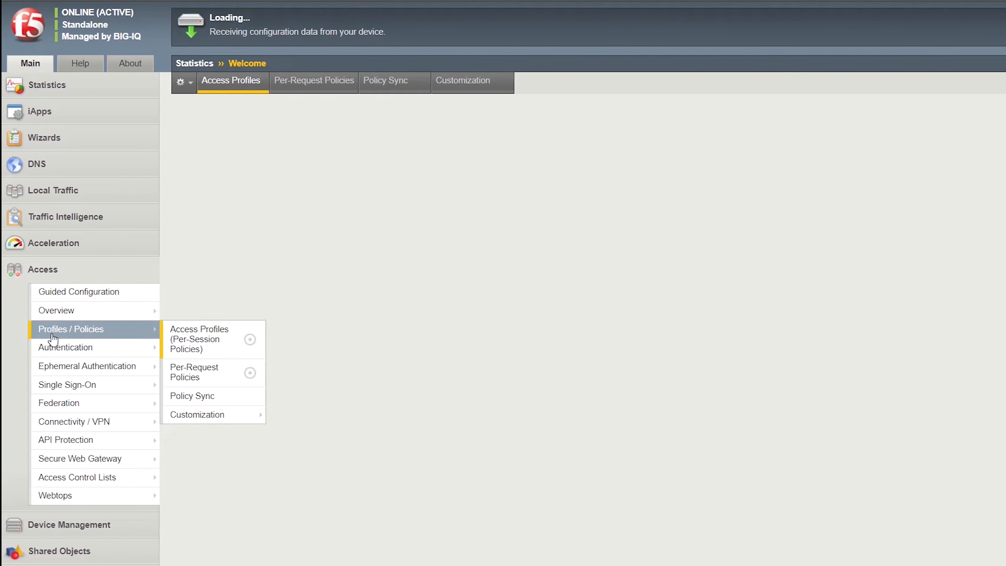
Start a new access profile named 'Example' with profile type All
{"action": "left_click", "coordinate": [199, 339]}
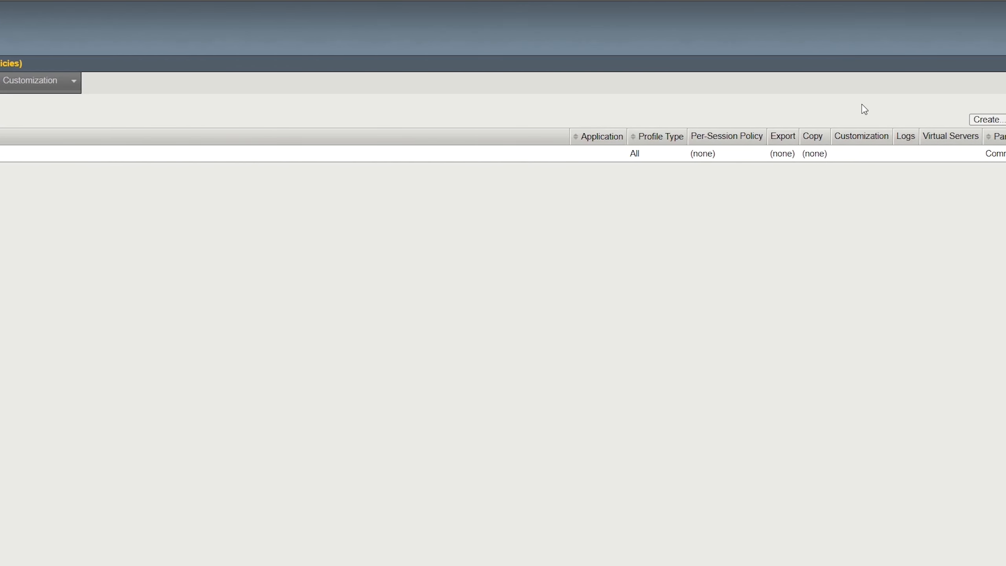
{"action": "left_click", "coordinate": [990, 120]}
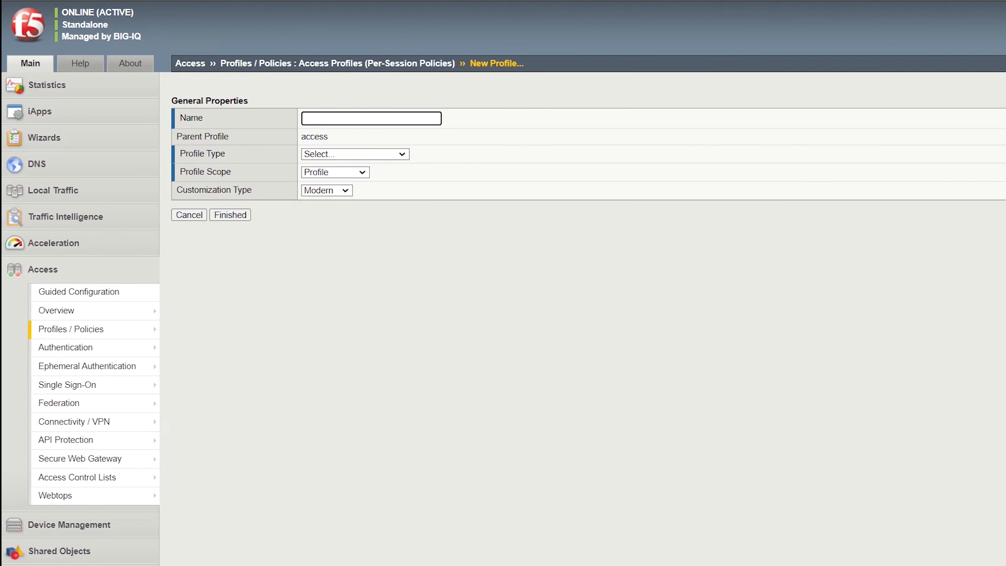
{"action": "type", "text": "Exa"}
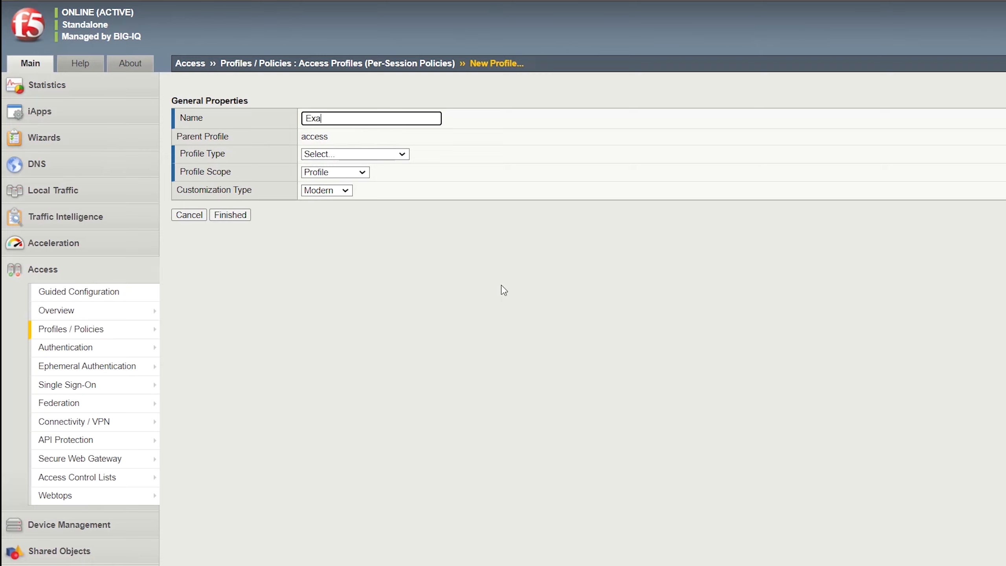
{"action": "type", "text": "mple"}
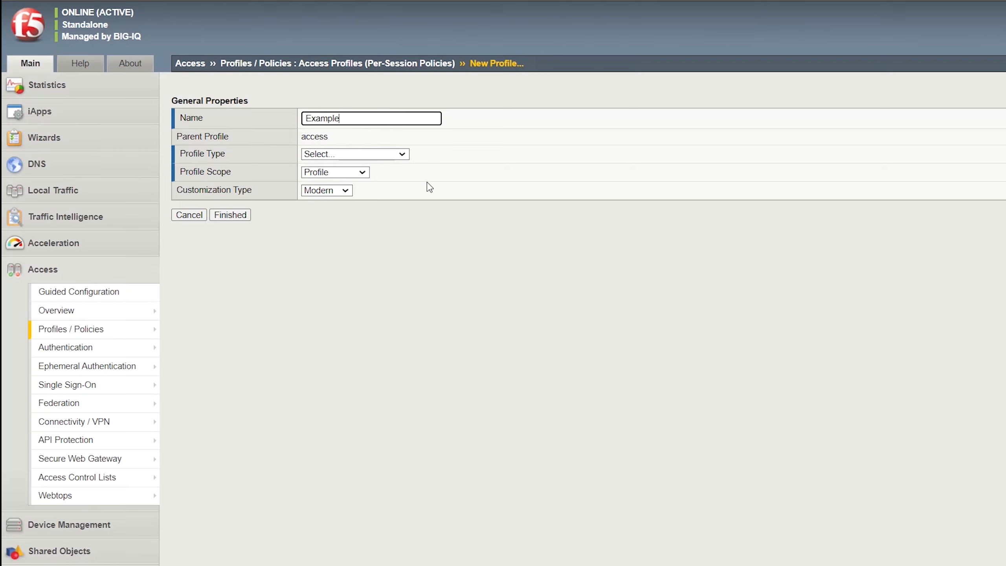
{"action": "left_click", "coordinate": [355, 154]}
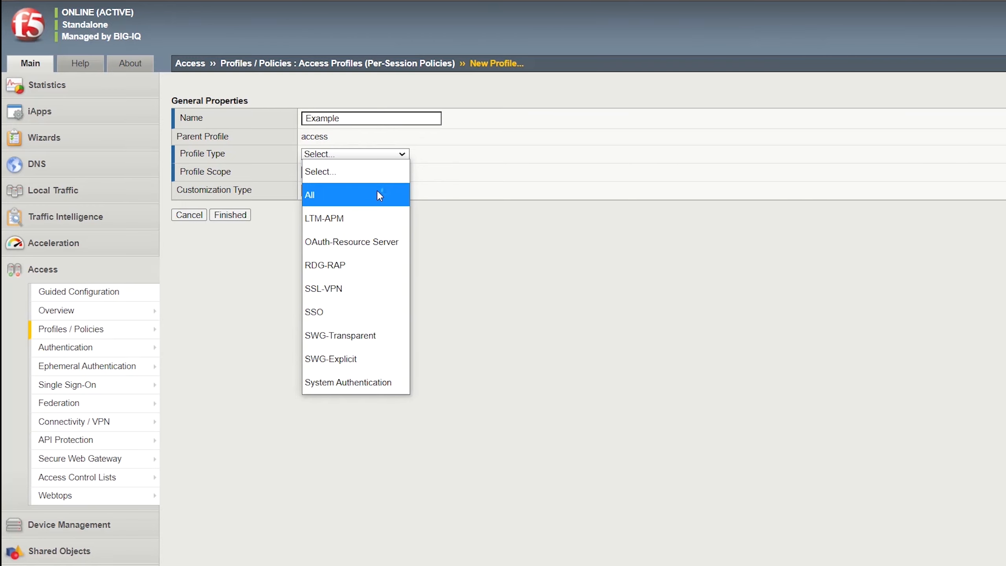
{"action": "left_click", "coordinate": [309, 195]}
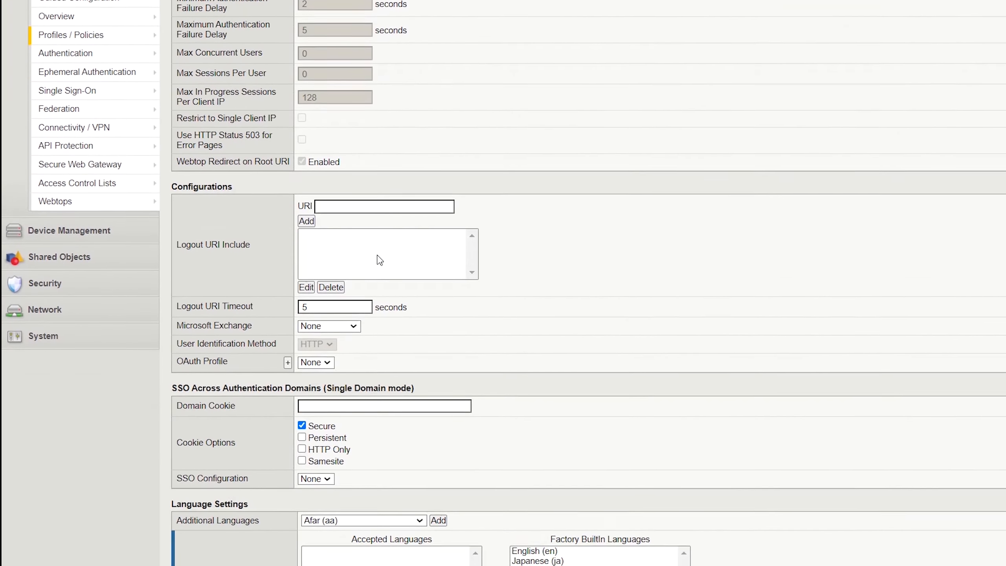
Add English (en) to Accepted Languages and finish creating the profile
{"action": "scroll", "scroll_direction": "down", "scroll_amount": 3}
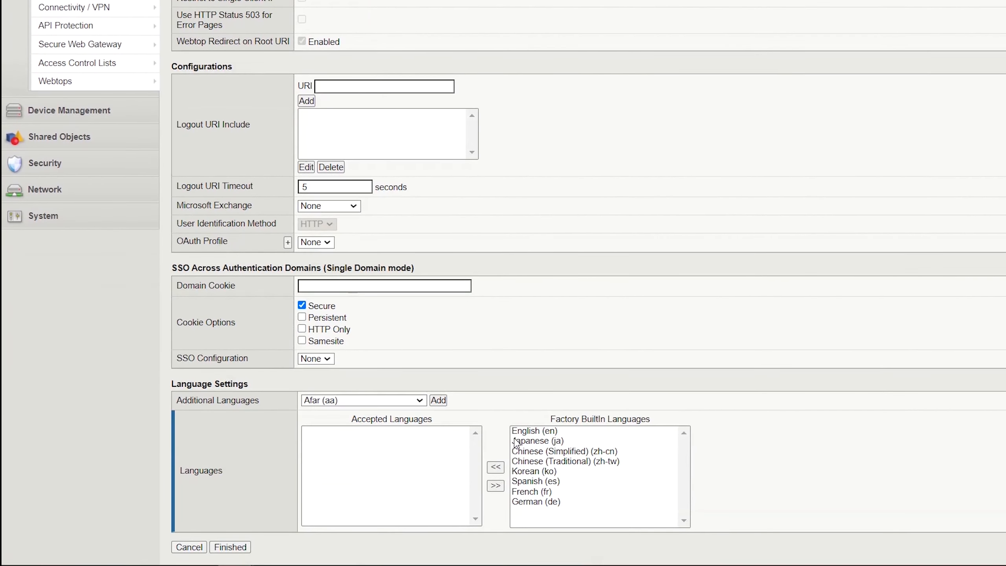
{"action": "left_click", "coordinate": [495, 467]}
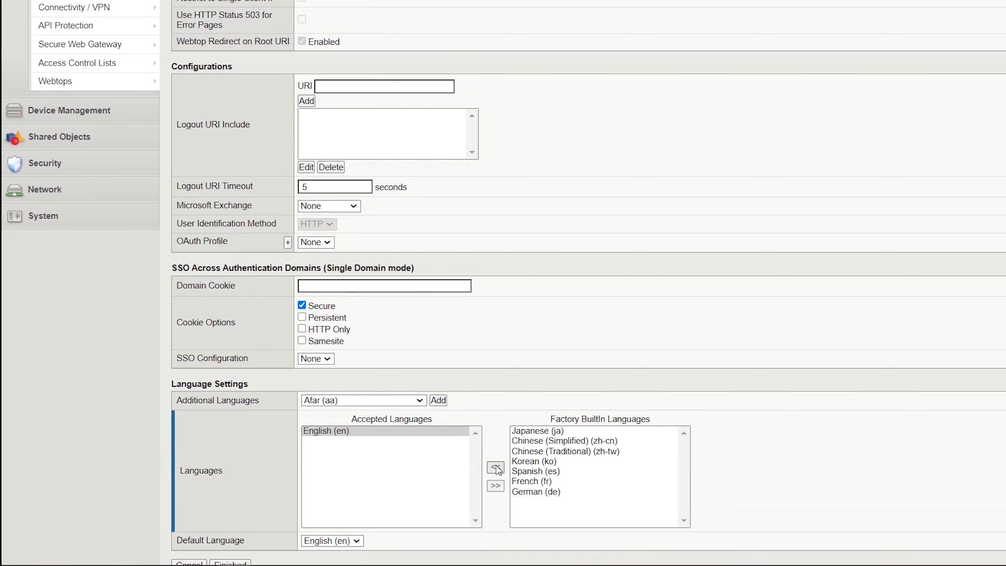
{"action": "scroll", "scroll_direction": "down", "scroll_amount": 3}
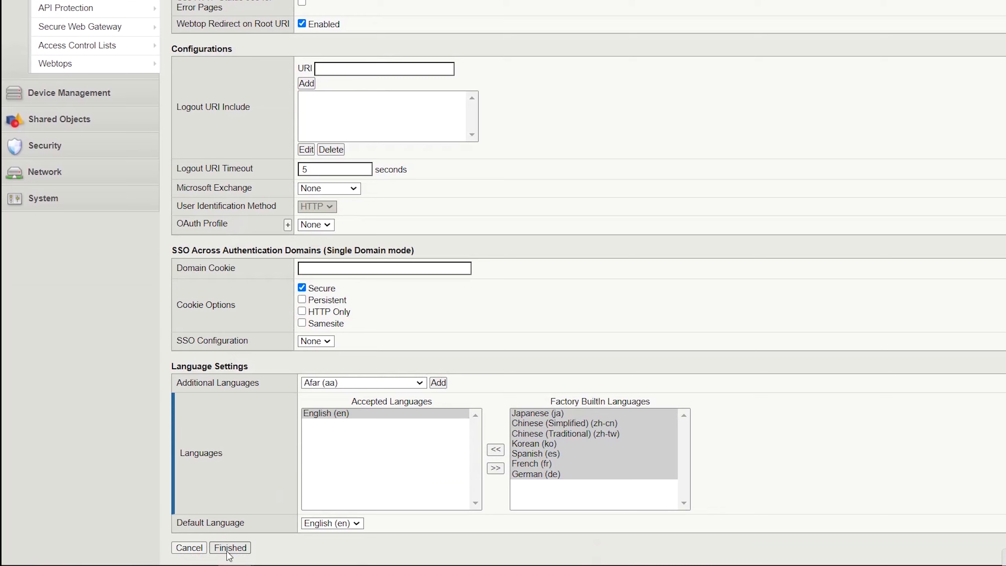
{"action": "left_click", "coordinate": [230, 547]}
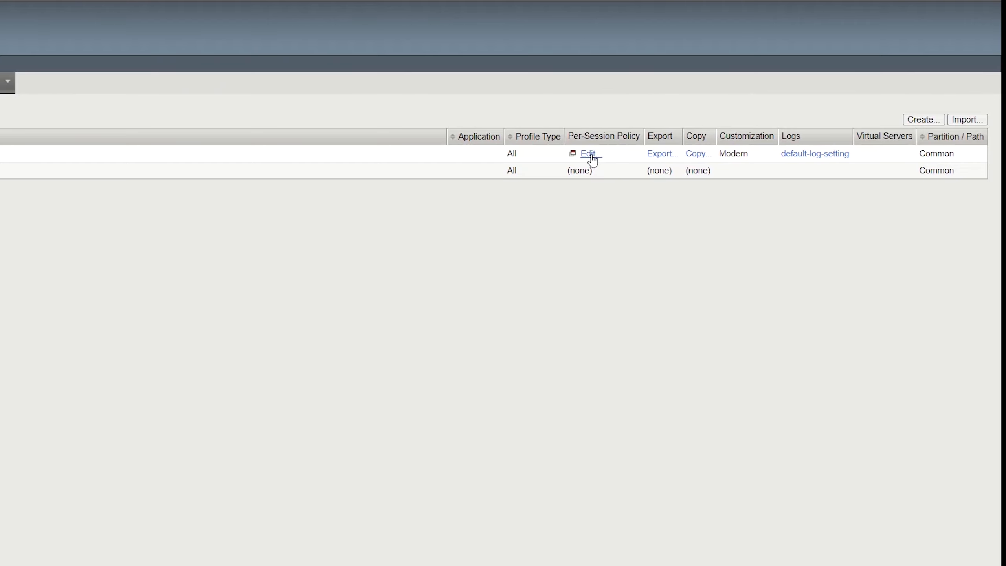
Edit Example's per-session policy and add a macro from the AD auth query OTP by HTTP and resources template
{"action": "left_click", "coordinate": [589, 153]}
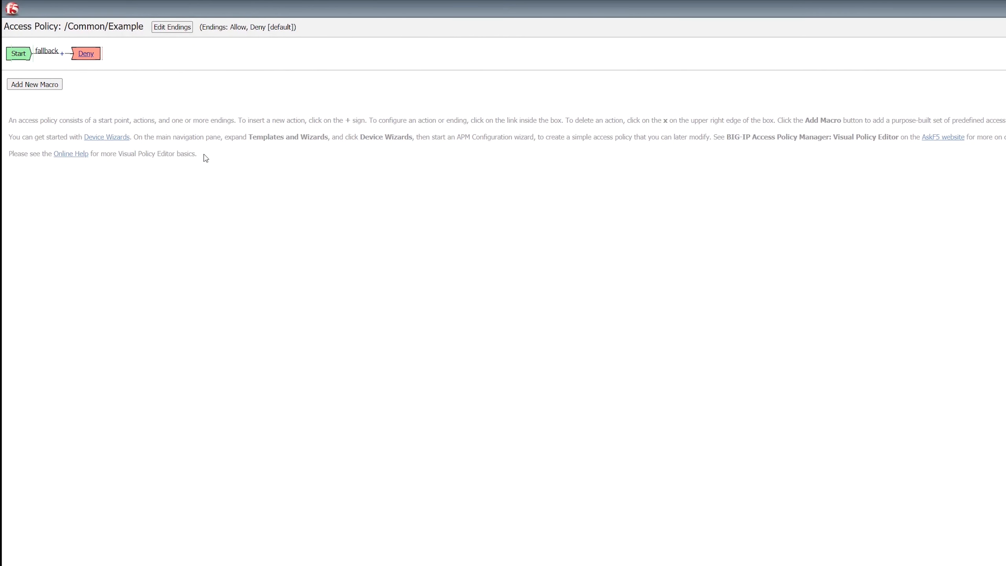
{"action": "left_click", "coordinate": [35, 84]}
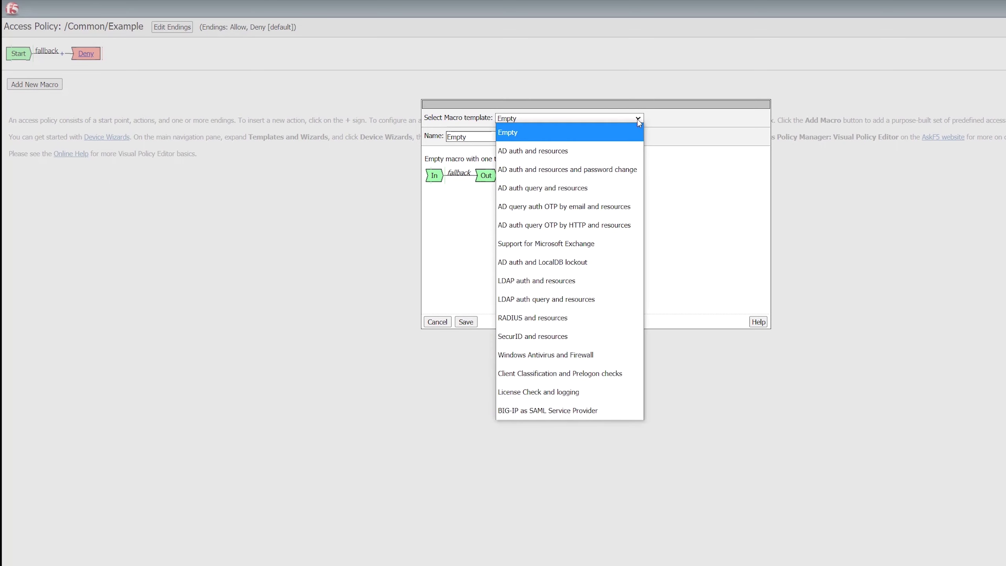
{"action": "mouse_move", "coordinate": [622, 227]}
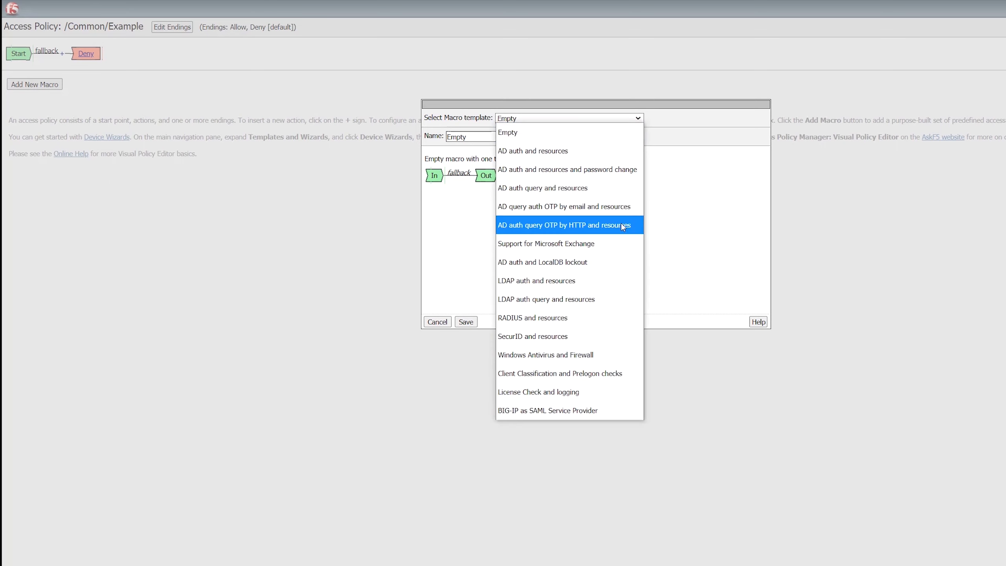
{"action": "left_click", "coordinate": [564, 225]}
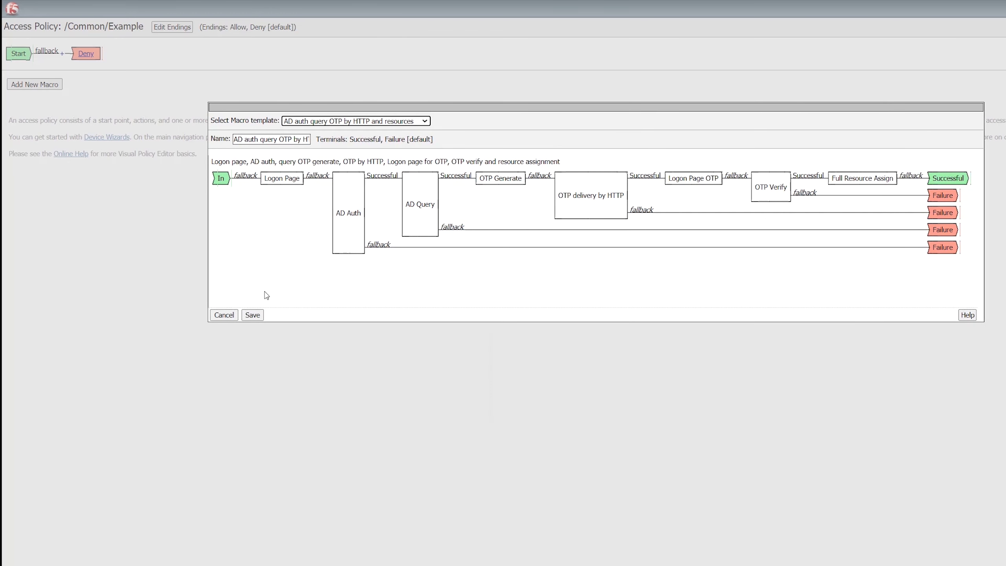
{"action": "left_click", "coordinate": [253, 316]}
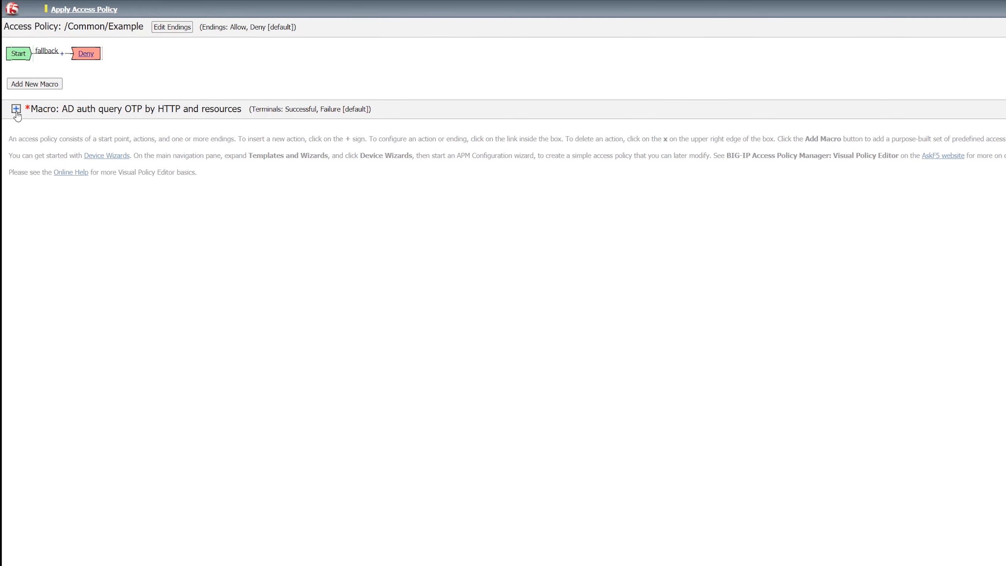
Expand the macro and set its AD Auth step's server to /Common/AAA_example
{"action": "left_click", "coordinate": [17, 109]}
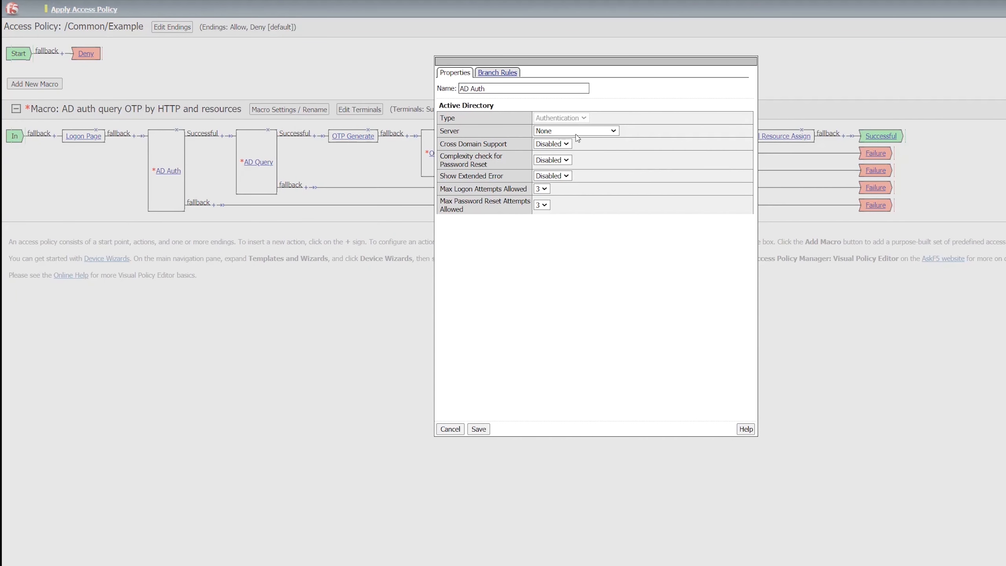
{"action": "left_click", "coordinate": [576, 131]}
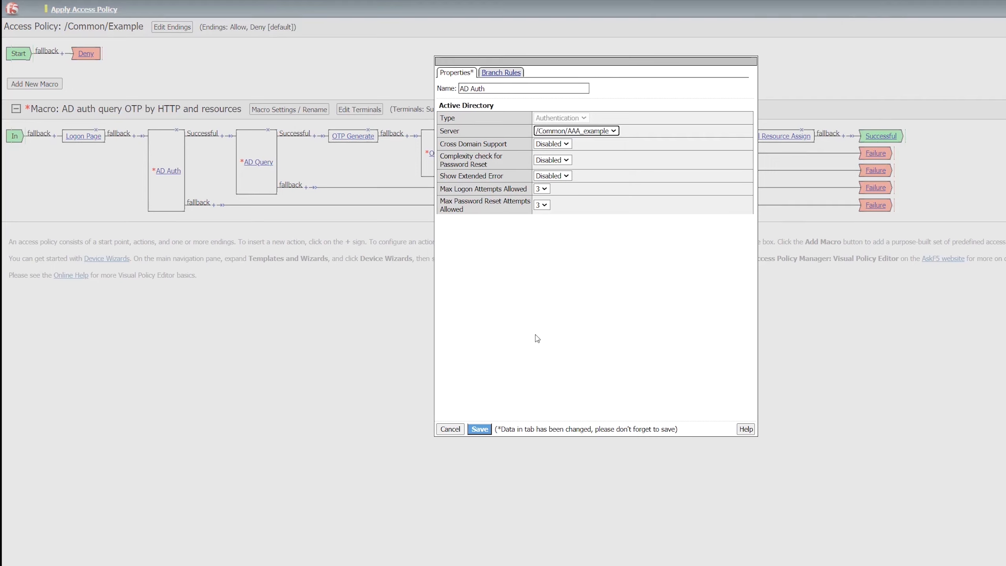
{"action": "left_click", "coordinate": [480, 429]}
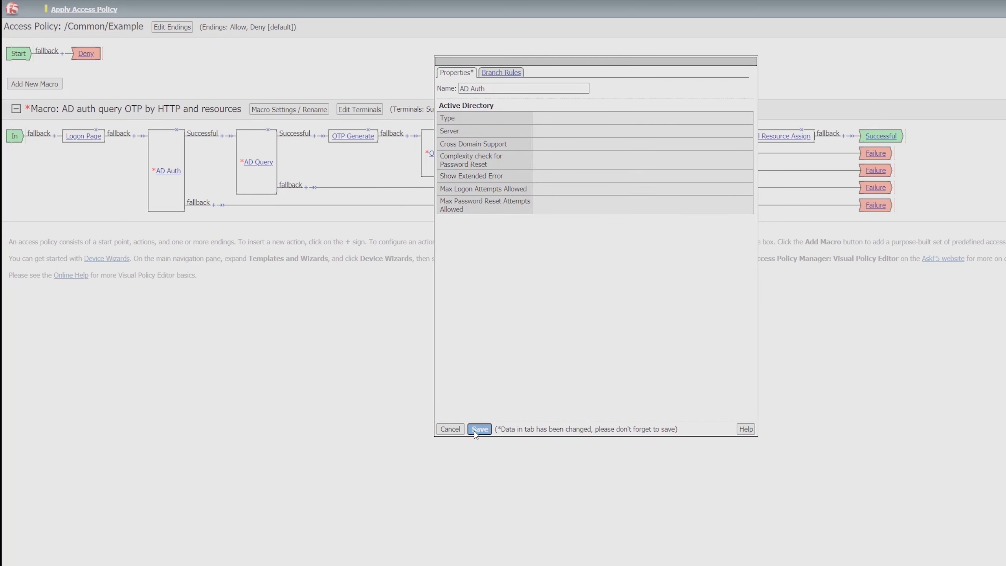
{"action": "left_click", "coordinate": [480, 429]}
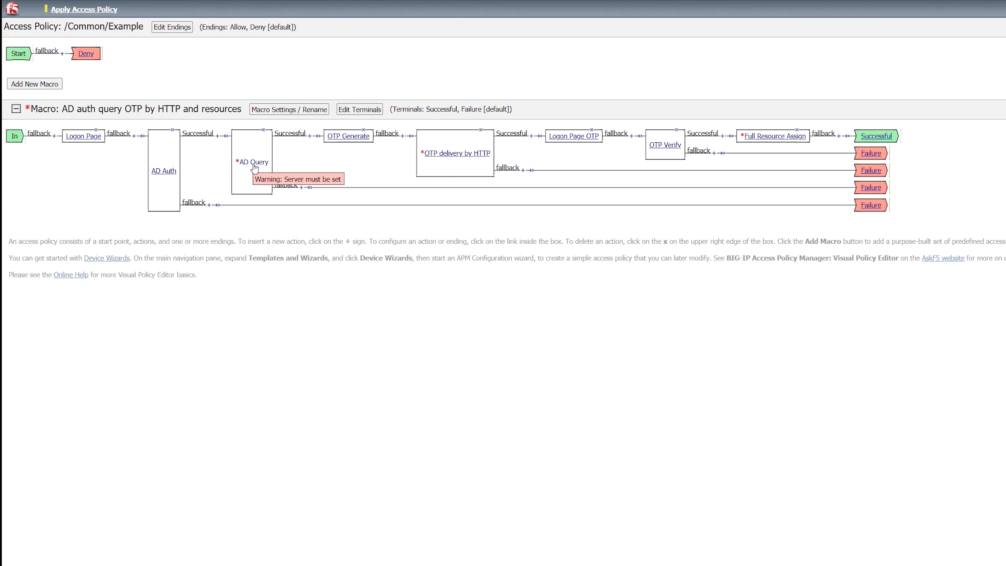
Set AD Query to server /Common/AAA_example with required attribute 'mobile' and save
{"action": "left_click", "coordinate": [254, 162]}
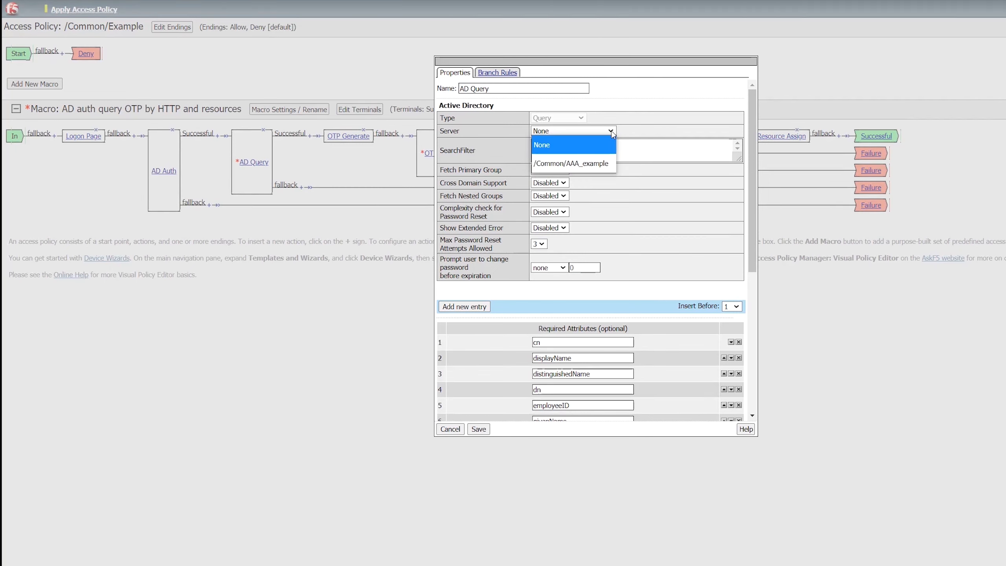
{"action": "left_click", "coordinate": [574, 162]}
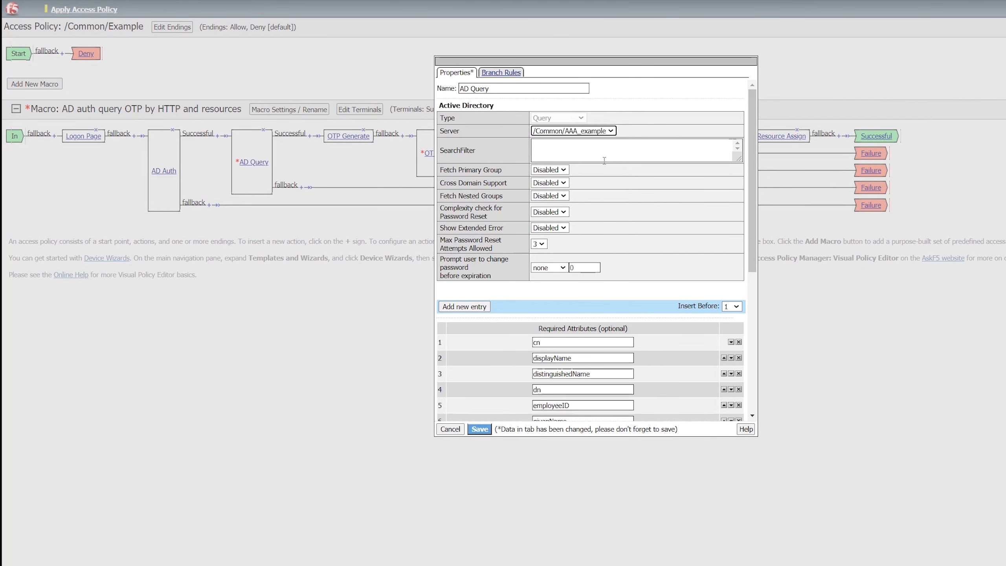
{"action": "mouse_move", "coordinate": [605, 167]}
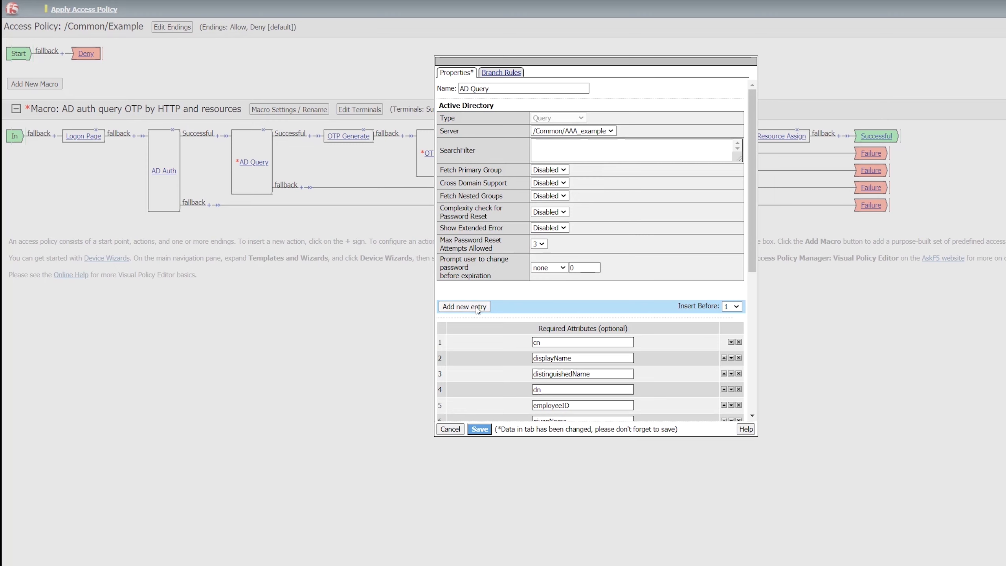
{"action": "left_click", "coordinate": [464, 306]}
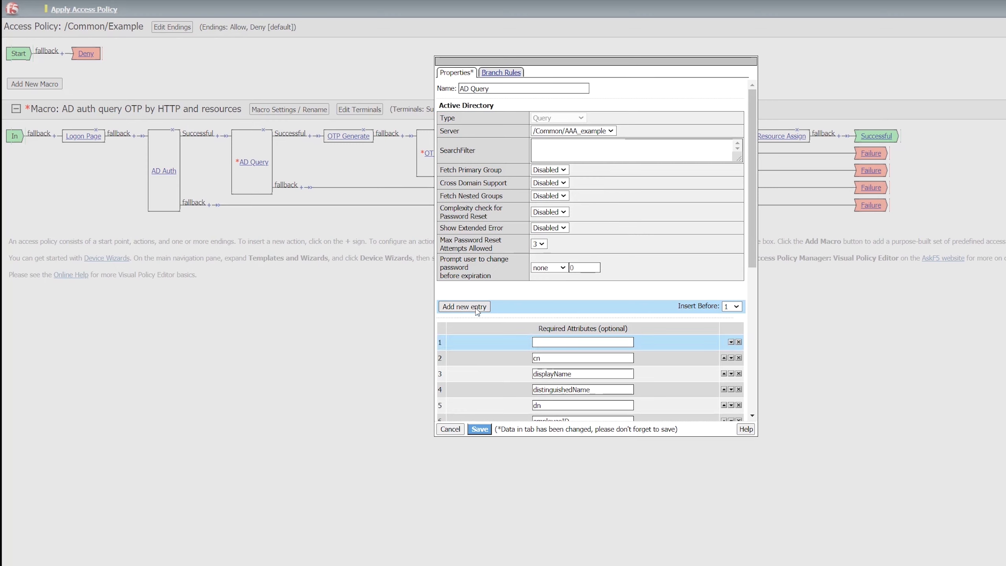
{"action": "left_click", "coordinate": [583, 342]}
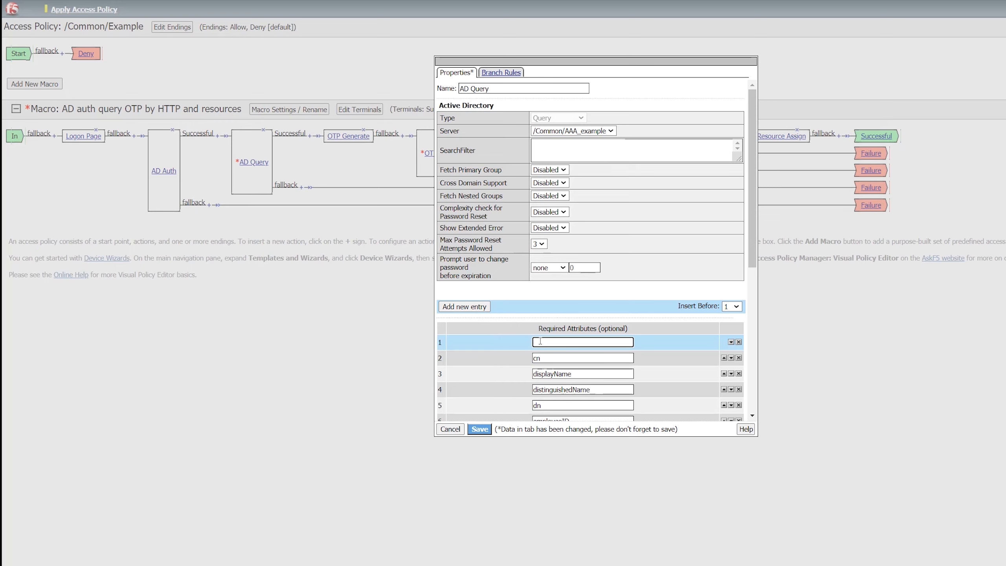
{"action": "type", "text": "mobi"}
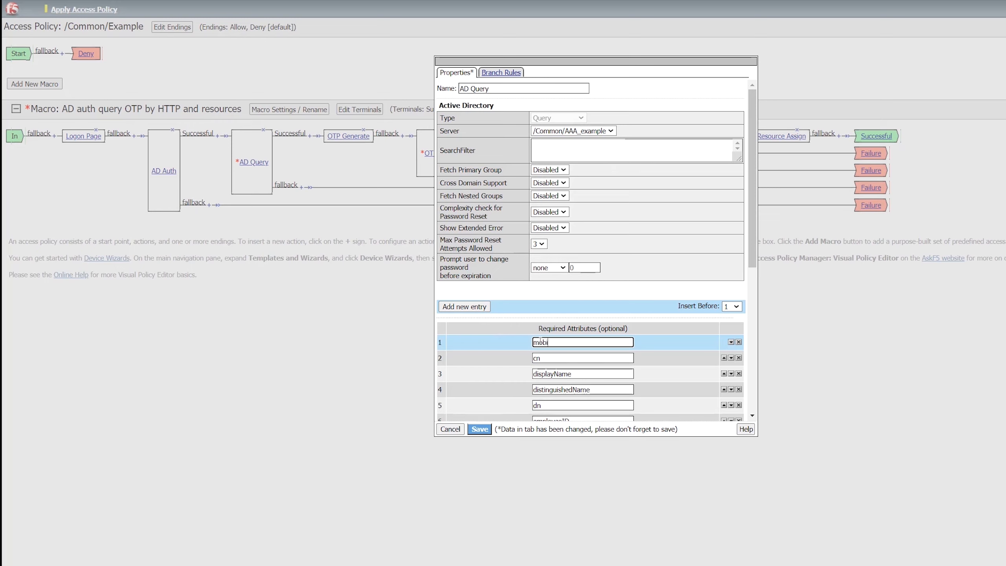
{"action": "type", "text": "le"}
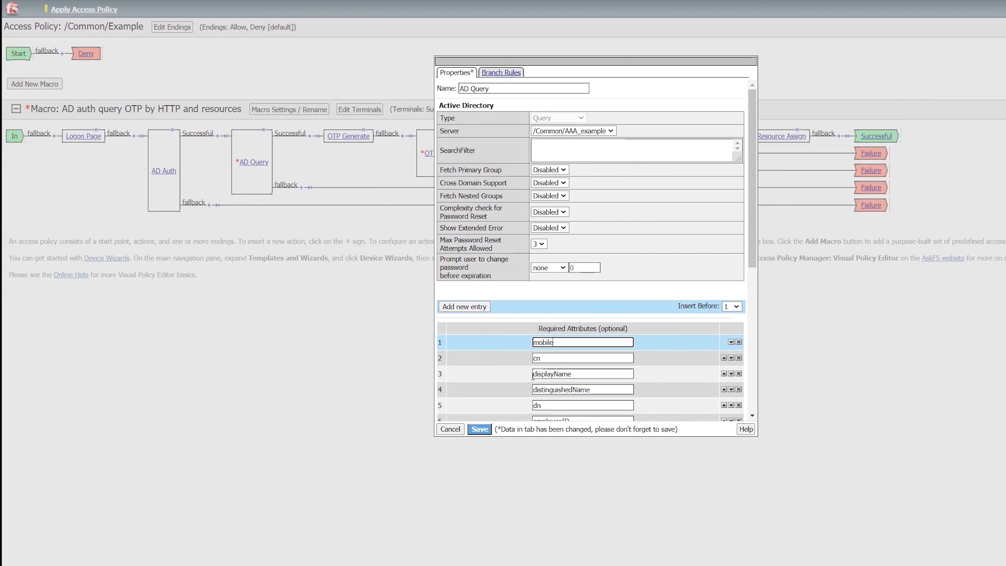
{"action": "left_click", "coordinate": [480, 430]}
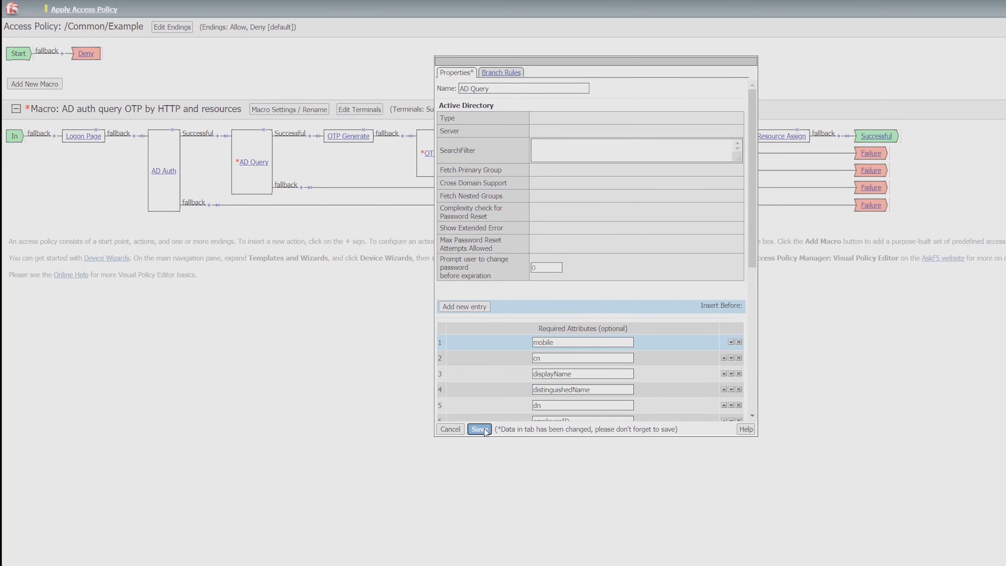
{"action": "left_click", "coordinate": [479, 429]}
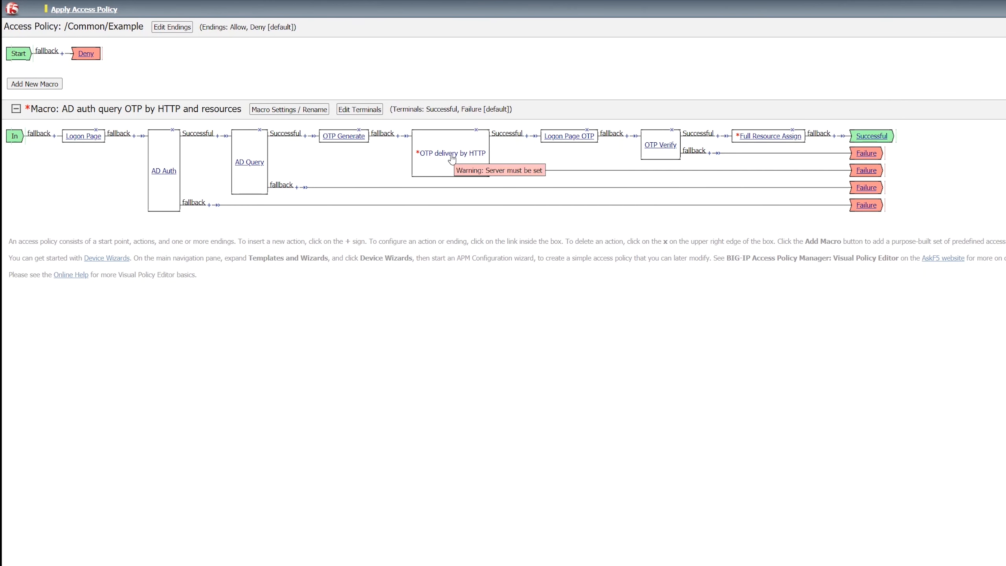
Set the OTP delivery by HTTP action's AAA server to /Common/Example1 and save
{"action": "left_click", "coordinate": [451, 153]}
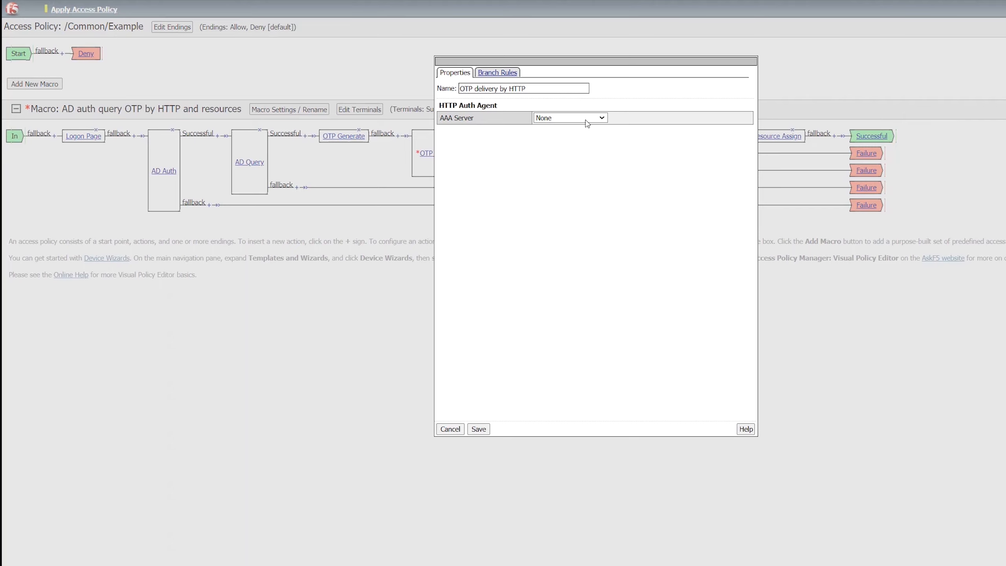
{"action": "left_click", "coordinate": [599, 118]}
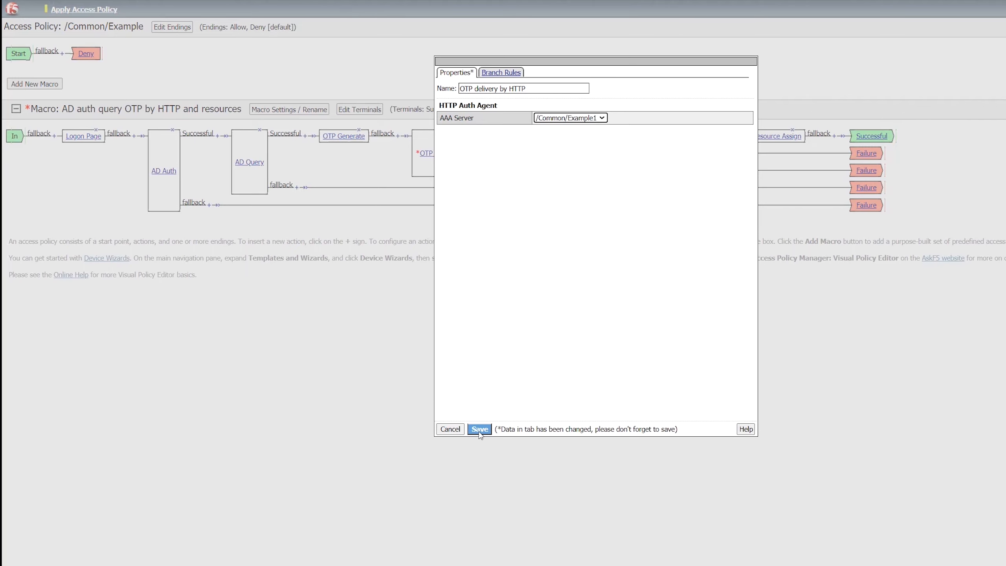
{"action": "left_click", "coordinate": [480, 429]}
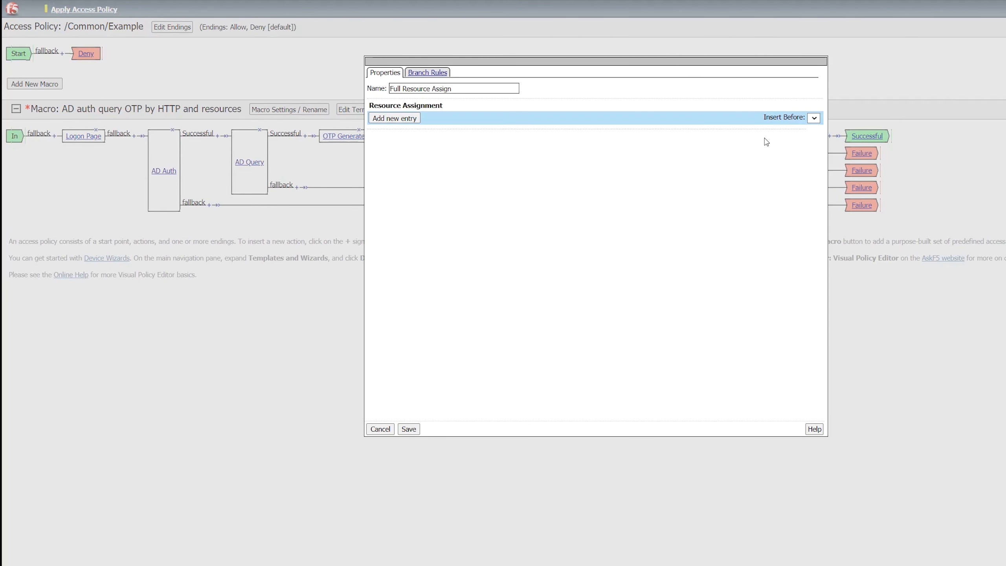
Assign Network Access /Common/test and Static Pool /Common/askf5_video in Full Resource Assign and save
{"action": "left_click", "coordinate": [395, 117]}
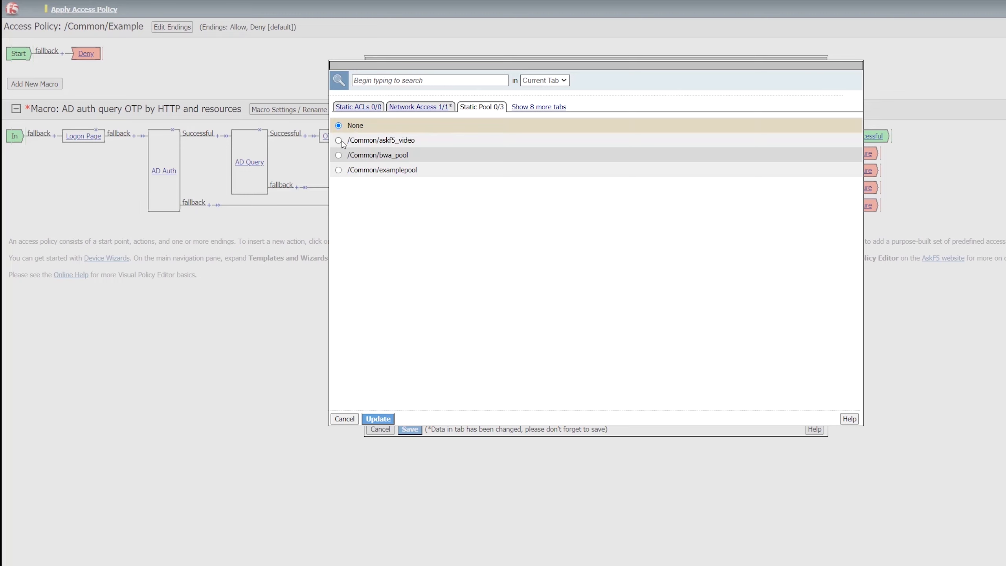
{"action": "left_click", "coordinate": [339, 140]}
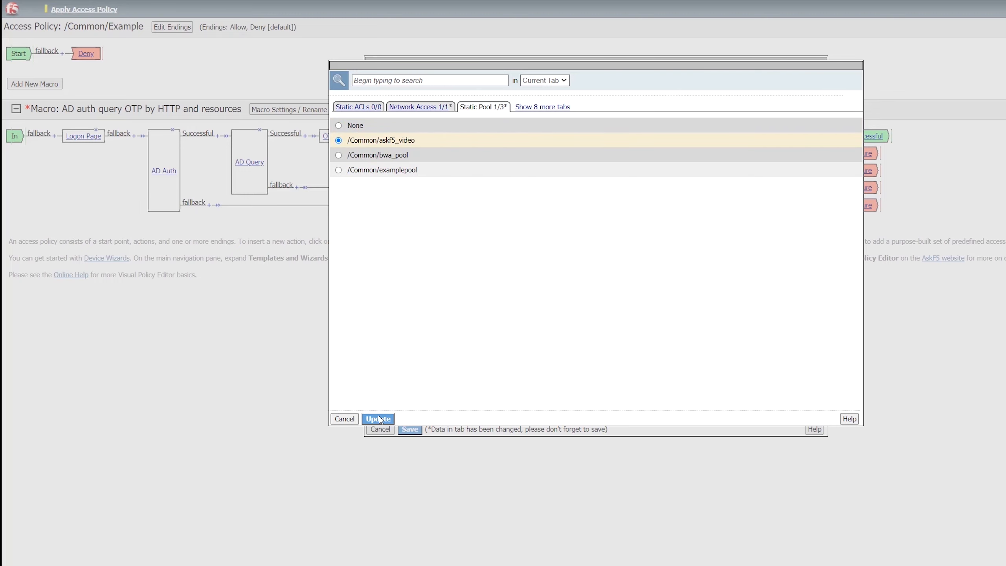
{"action": "left_click", "coordinate": [379, 419]}
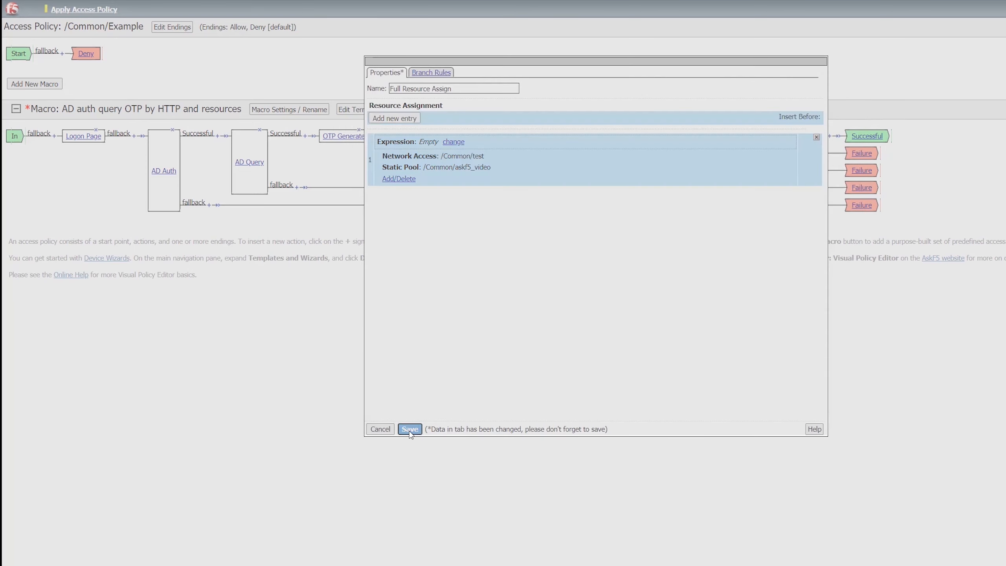
{"action": "left_click", "coordinate": [410, 429]}
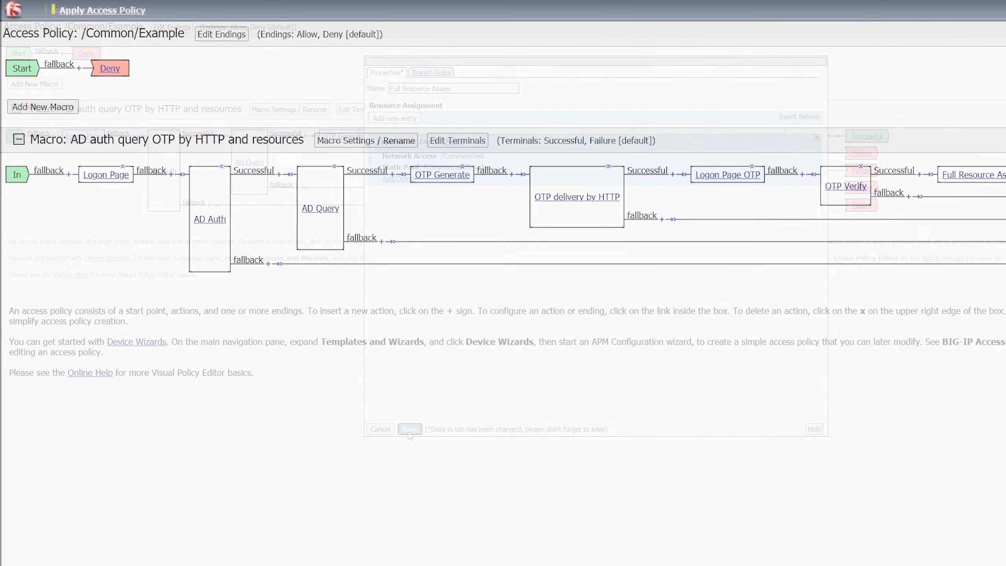
{"action": "left_click", "coordinate": [381, 429]}
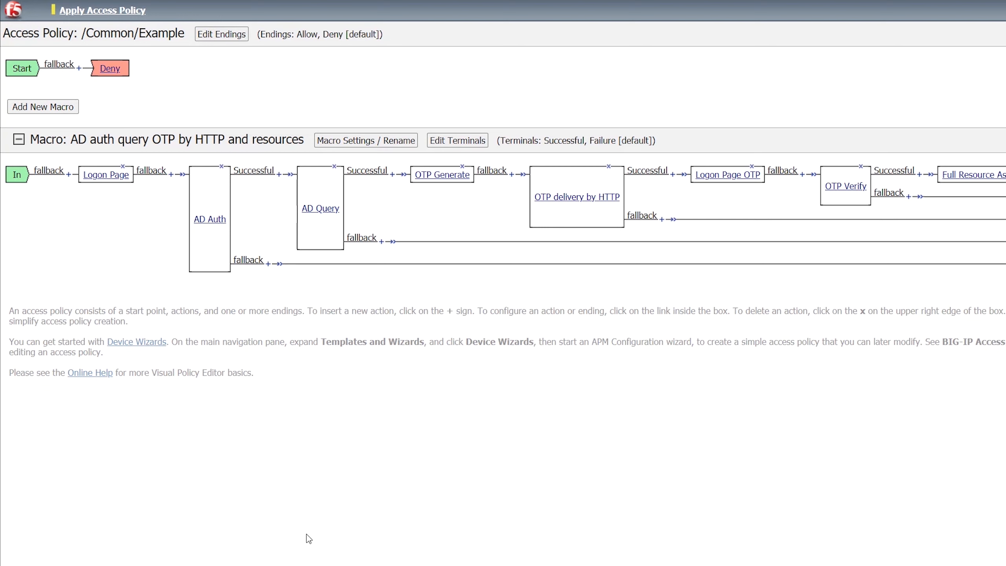
{"action": "mouse_move", "coordinate": [104, 184]}
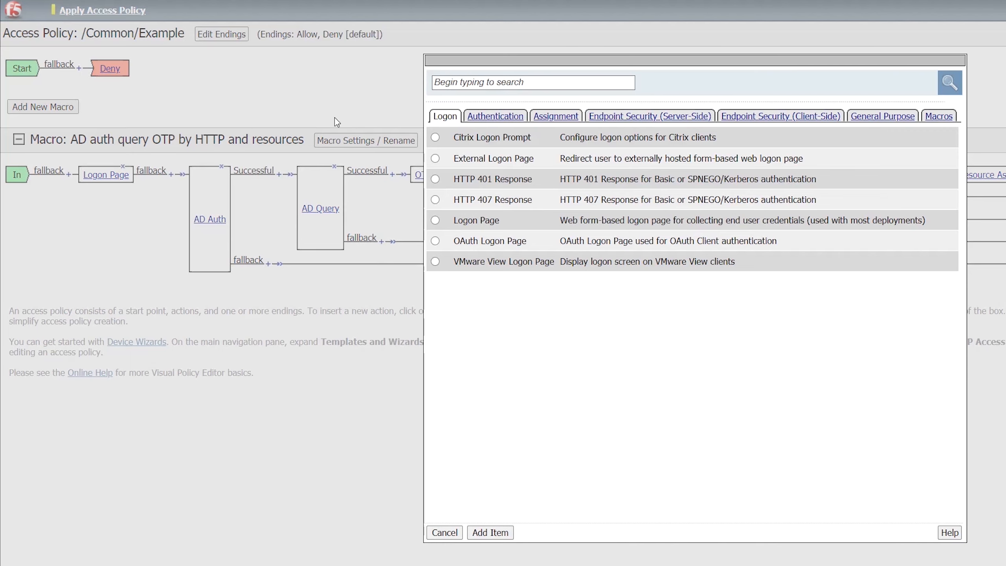
{"action": "mouse_move", "coordinate": [930, 124]}
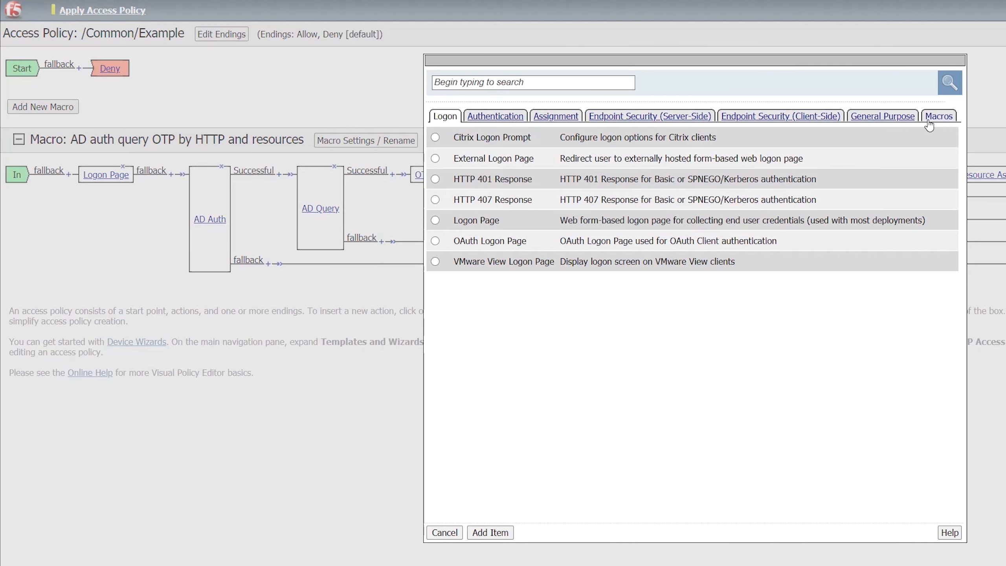
Insert the AD auth query OTP by HTTP and resources macro call right after Start
{"action": "left_click", "coordinate": [939, 117]}
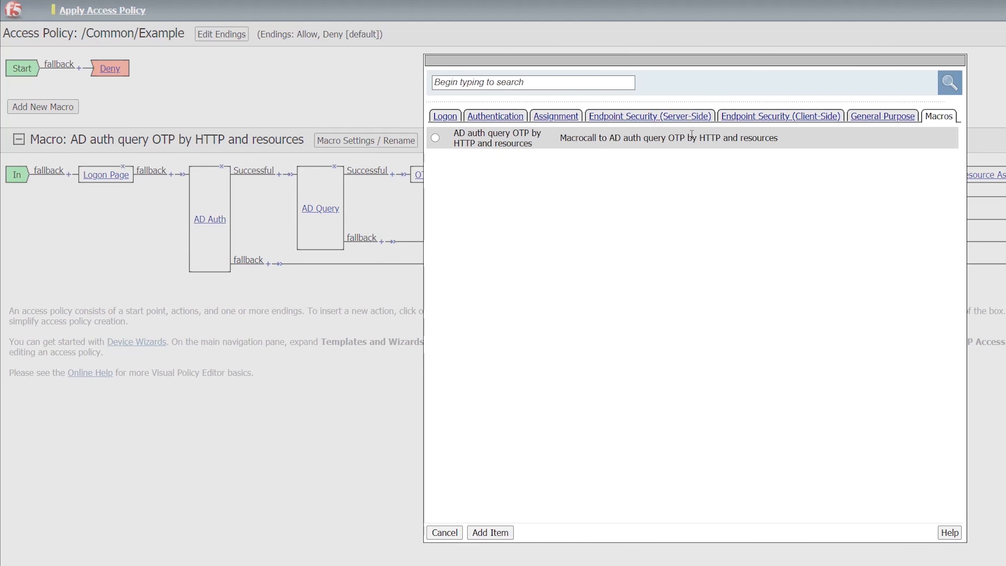
{"action": "left_click", "coordinate": [435, 138]}
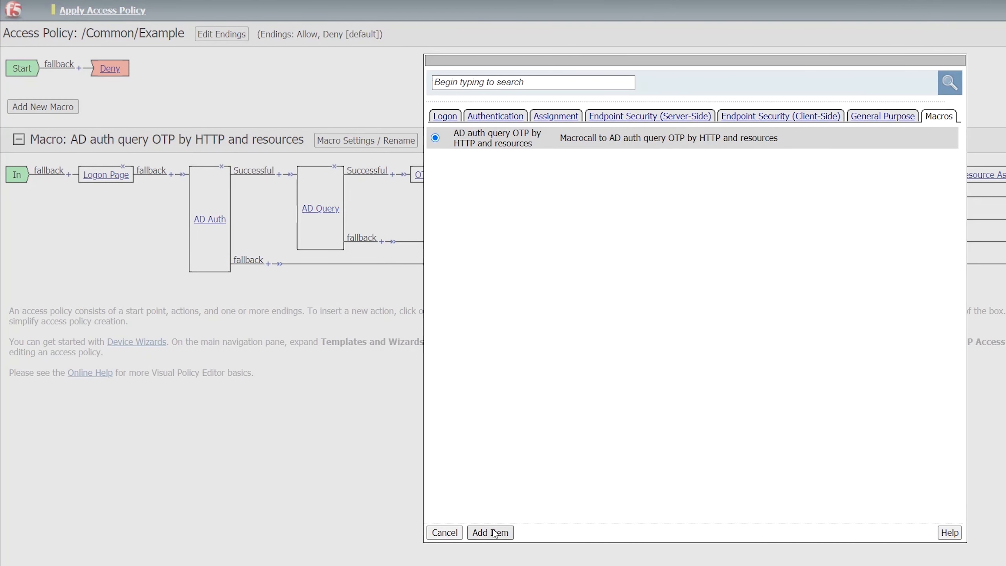
{"action": "left_click", "coordinate": [490, 544]}
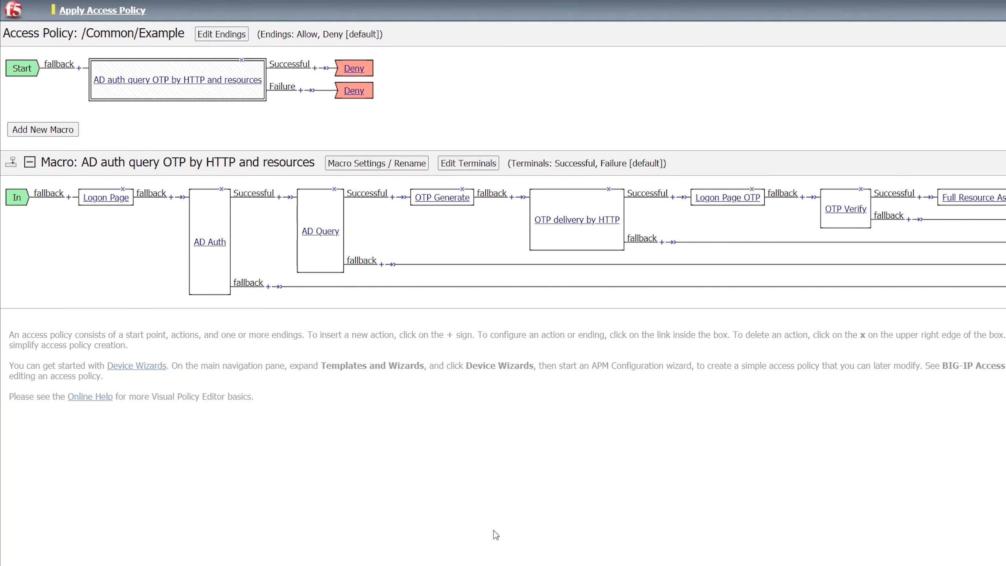
{"action": "mouse_move", "coordinate": [323, 126]}
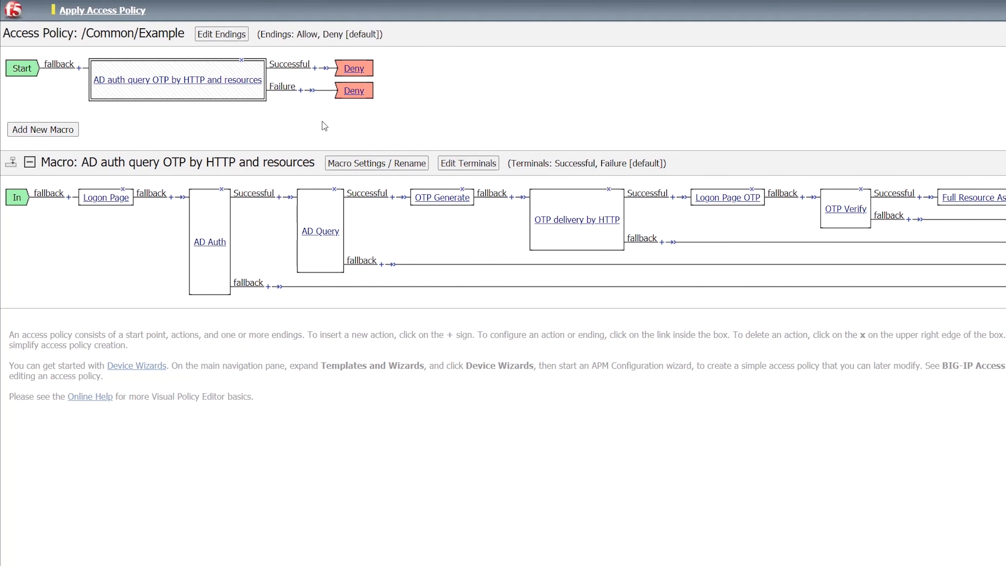
Change the Successful branch ending to Allow and apply the Example access policy
{"action": "left_click", "coordinate": [353, 68]}
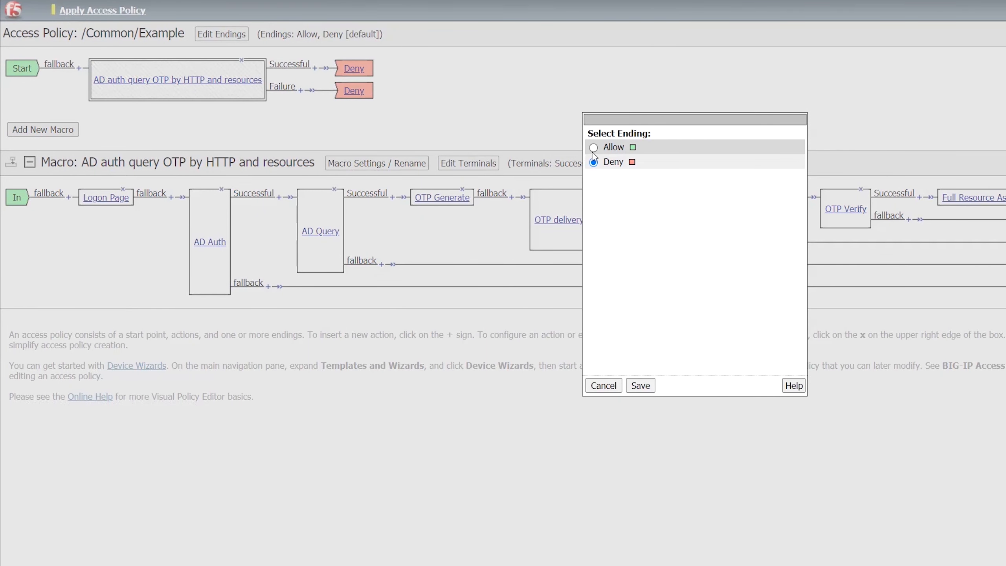
{"action": "left_click", "coordinate": [593, 147]}
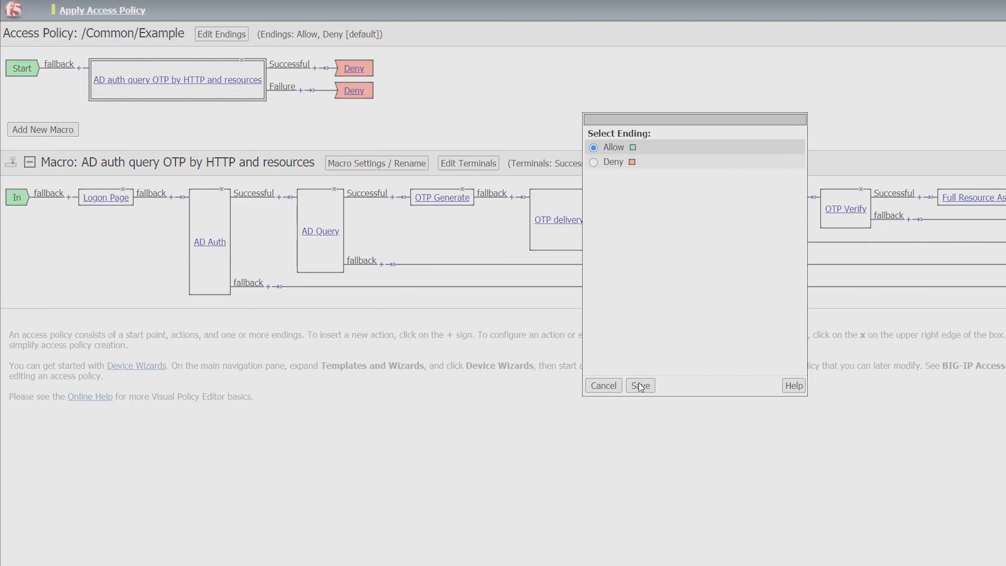
{"action": "left_click", "coordinate": [640, 385]}
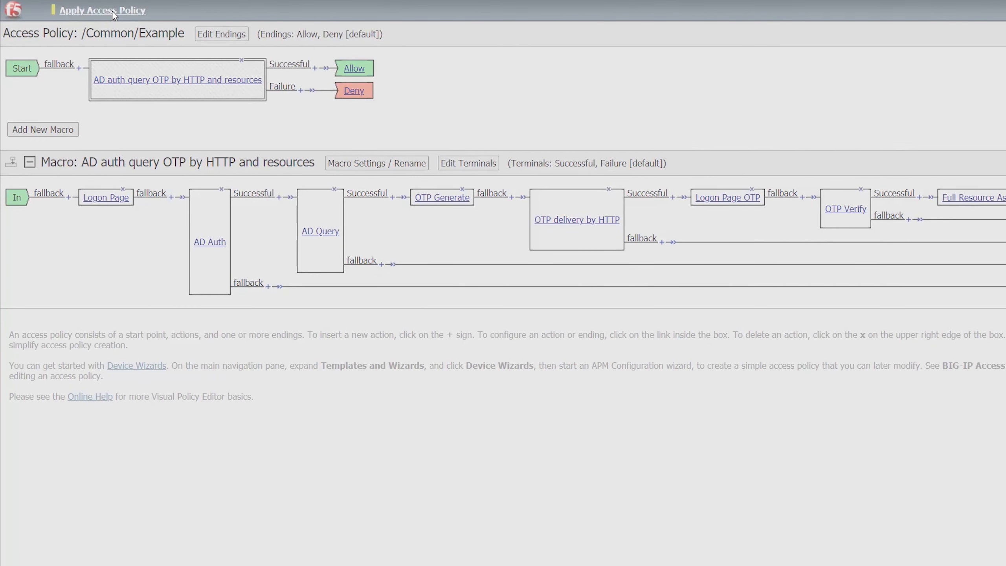
{"action": "left_click", "coordinate": [103, 10]}
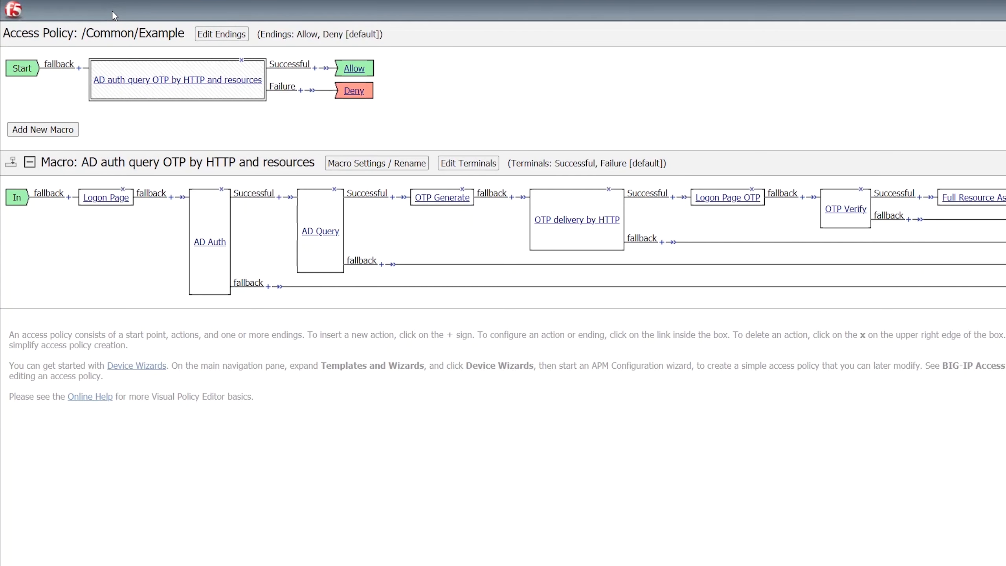